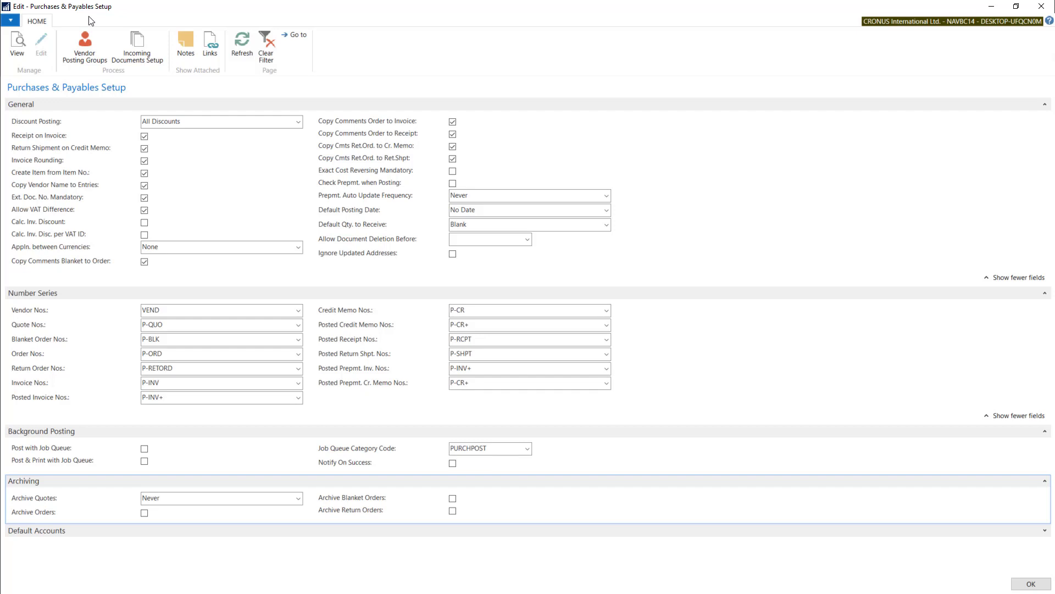
Show the Vendor Posting Groups list with DOMESTIC, EU and FOREIGN accounts.
click(221, 497)
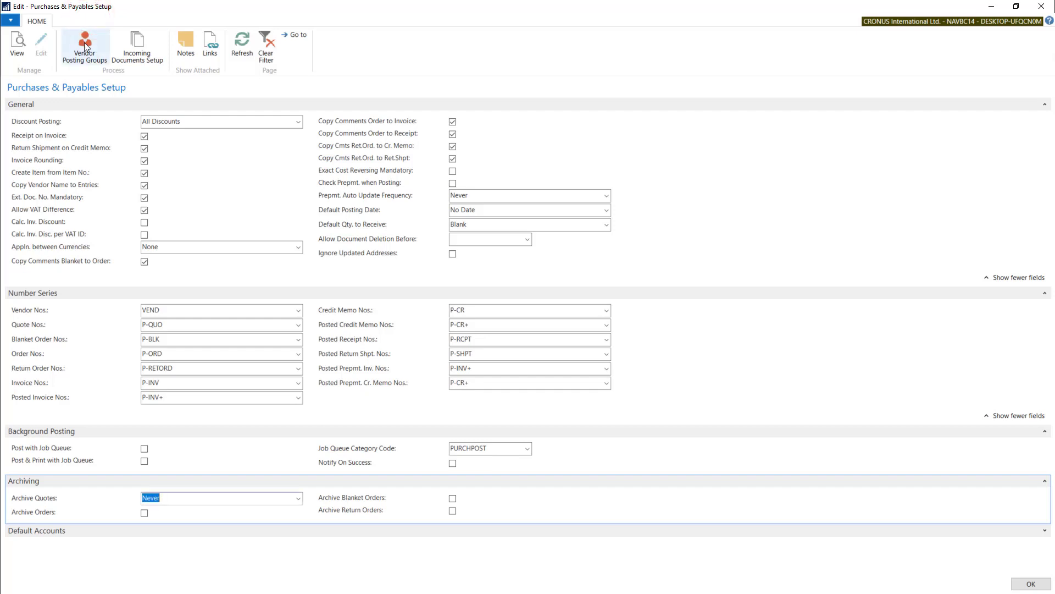
mouse_move(84, 47)
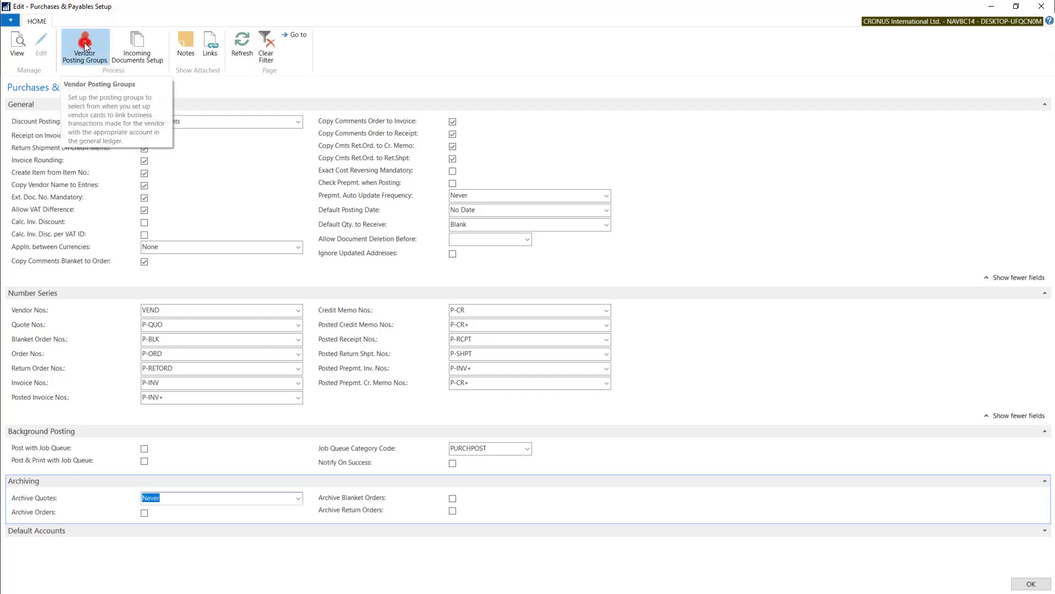
click(84, 47)
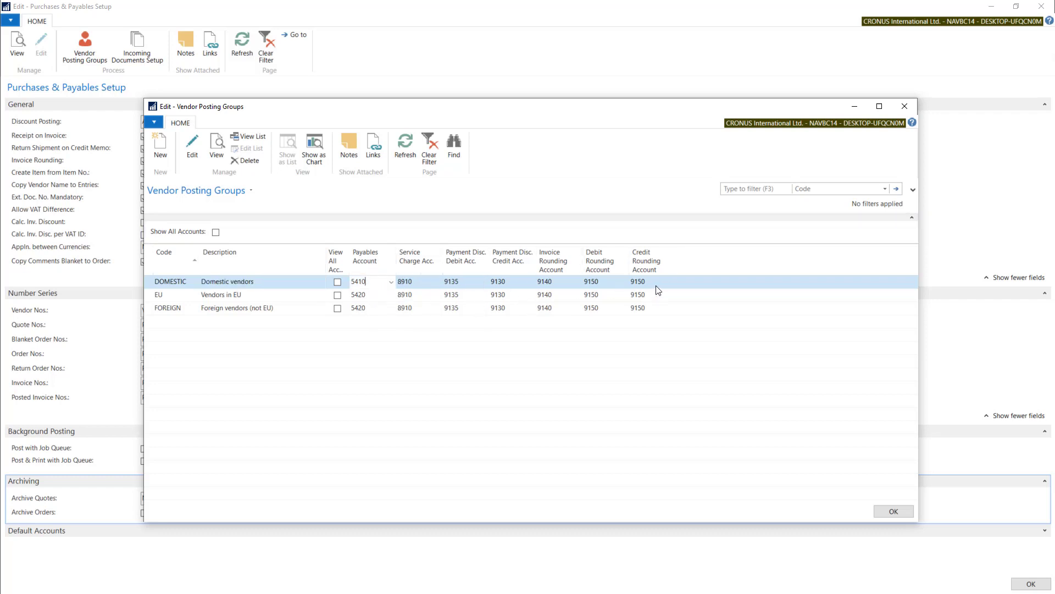
mouse_move(170, 266)
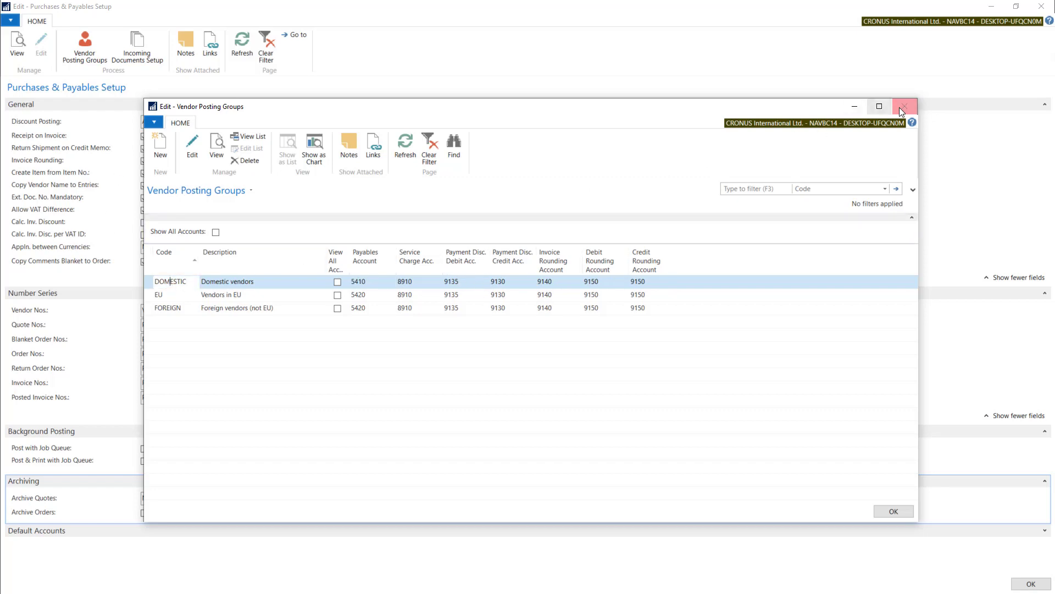
Close the posting groups list and open vendor 10000 London Postmaster's card.
click(903, 106)
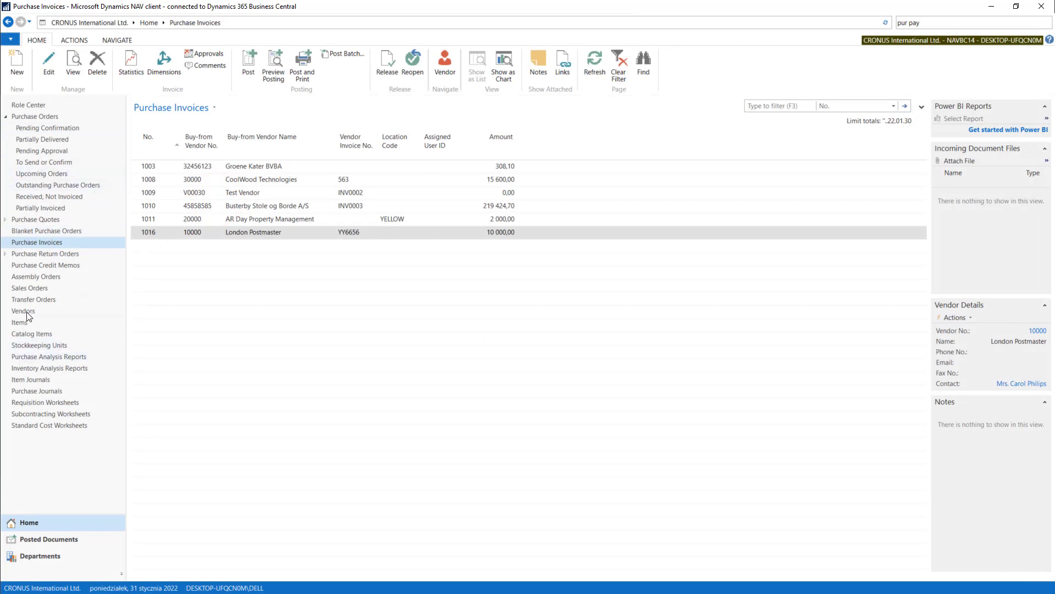
click(23, 310)
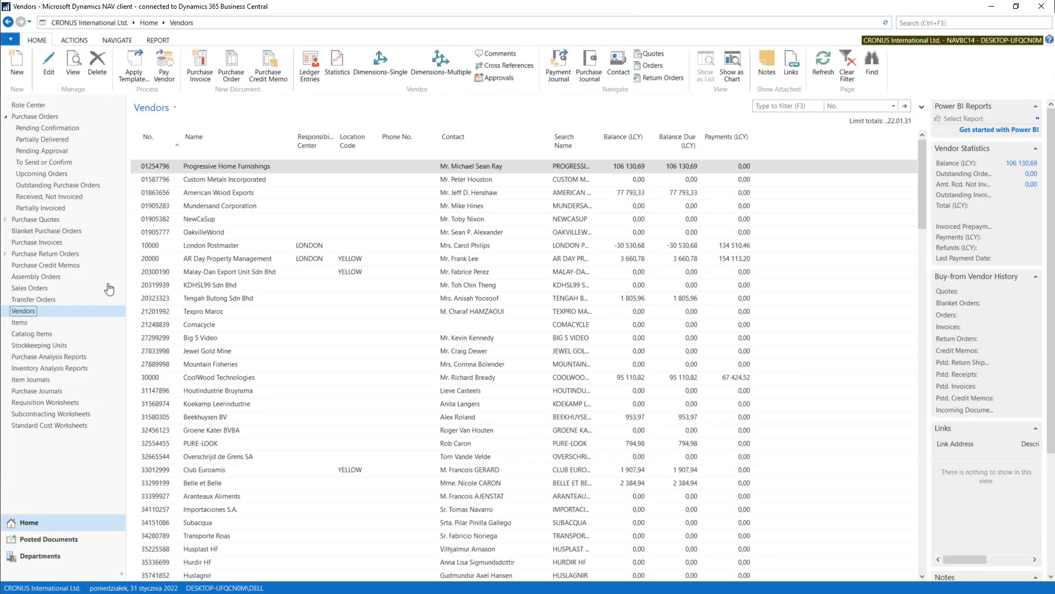
double_click(210, 245)
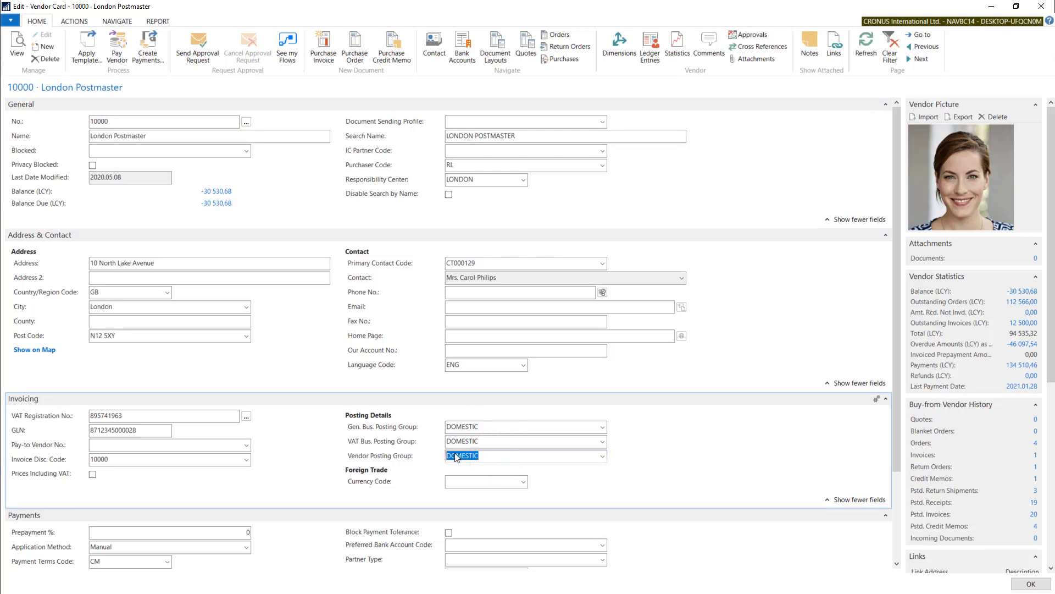
click(602, 456)
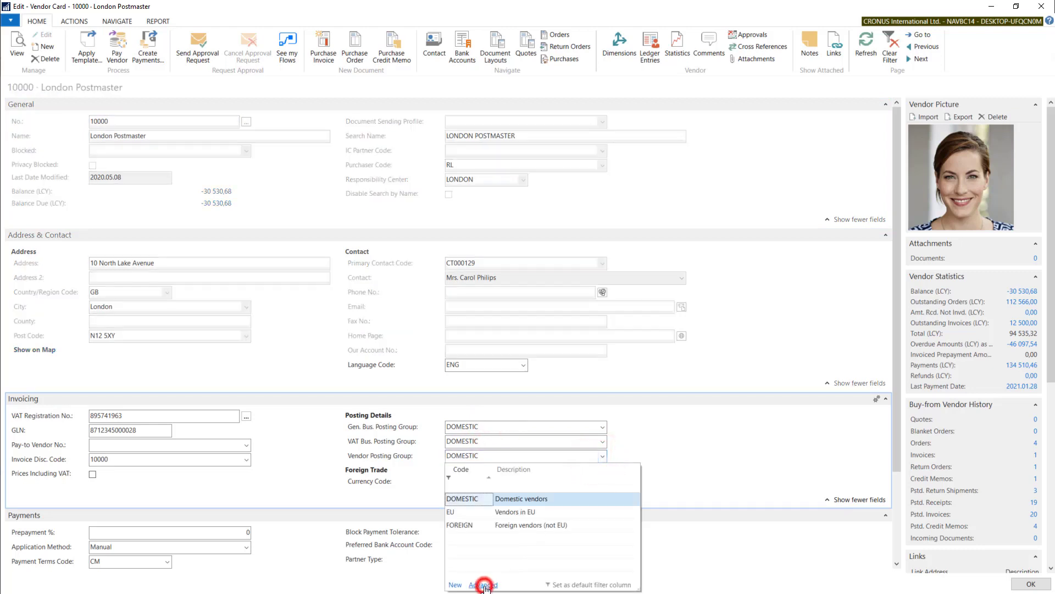
click(483, 584)
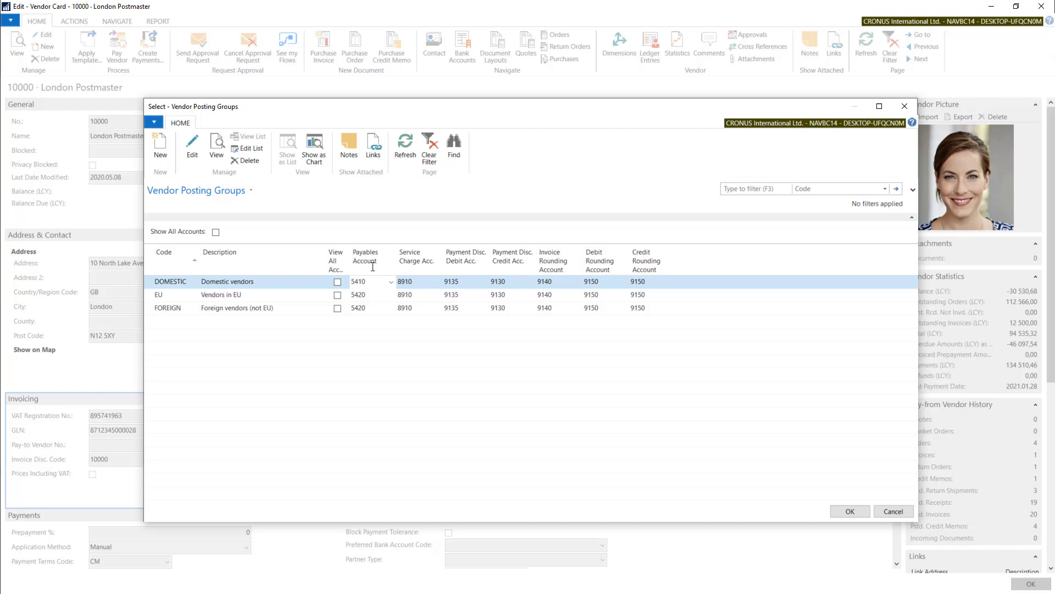
click(849, 510)
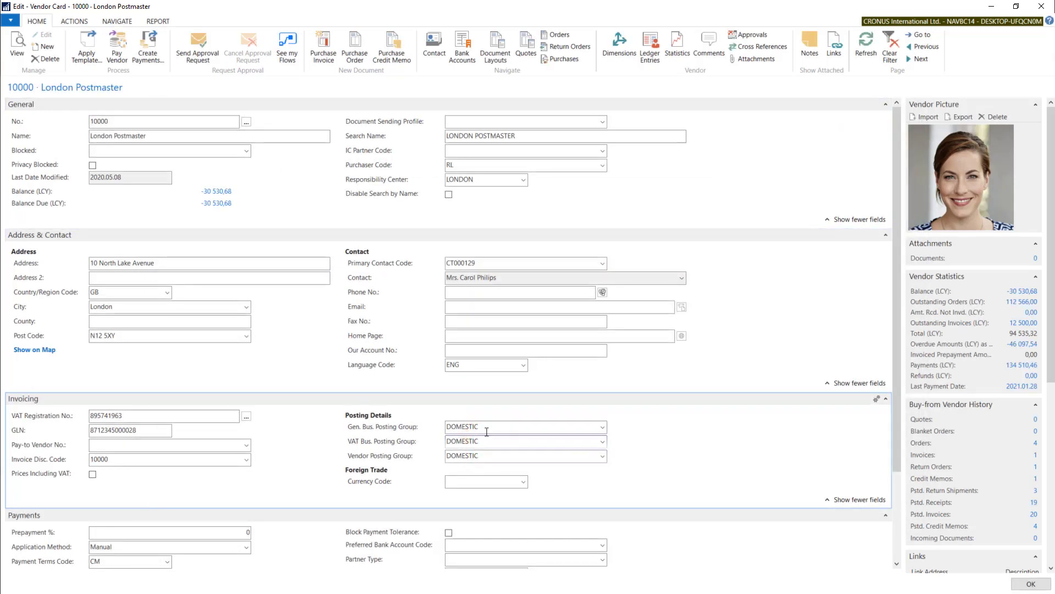
mouse_move(393, 426)
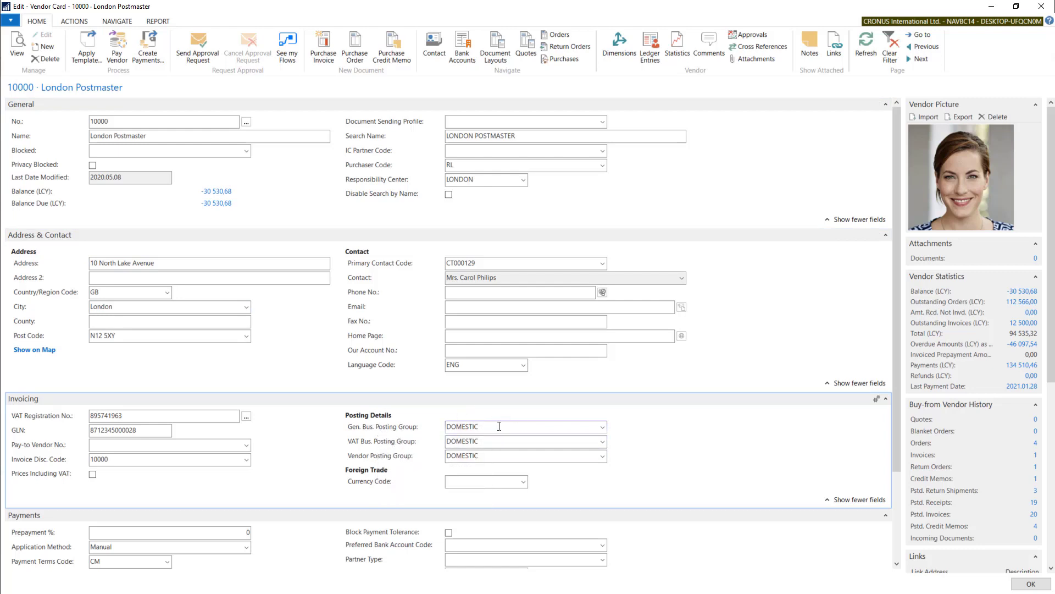
Show the full General Business Posting Groups list from the Gen. Bus. Posting Group field.
click(522, 430)
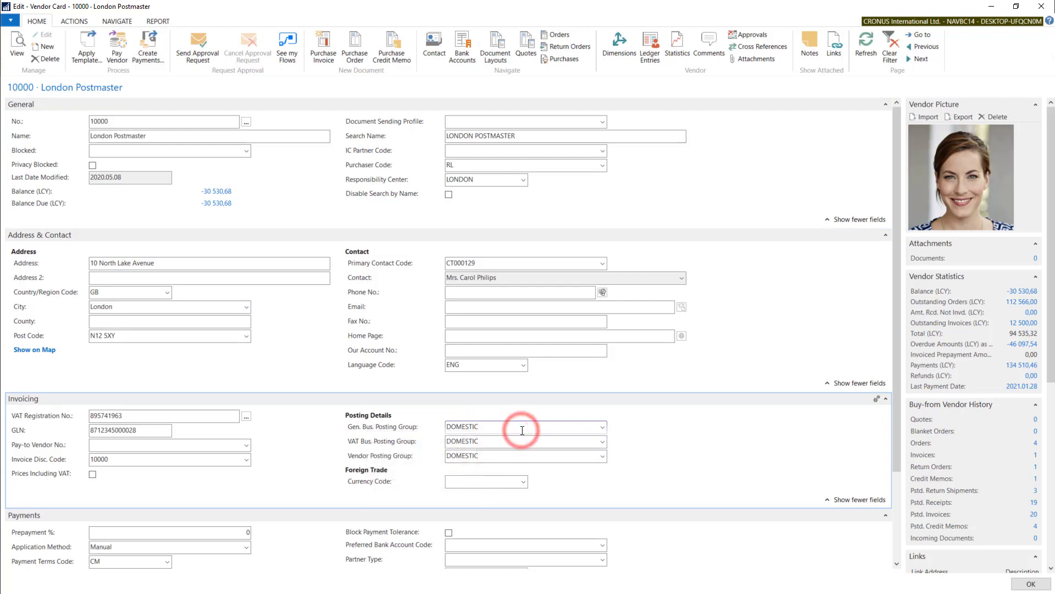
click(601, 426)
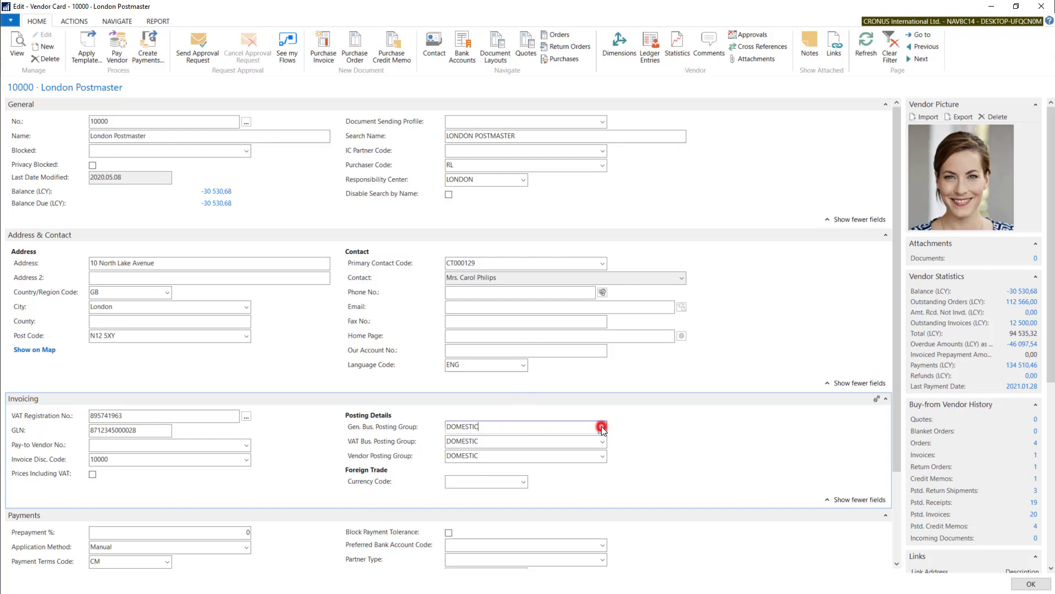
click(601, 426)
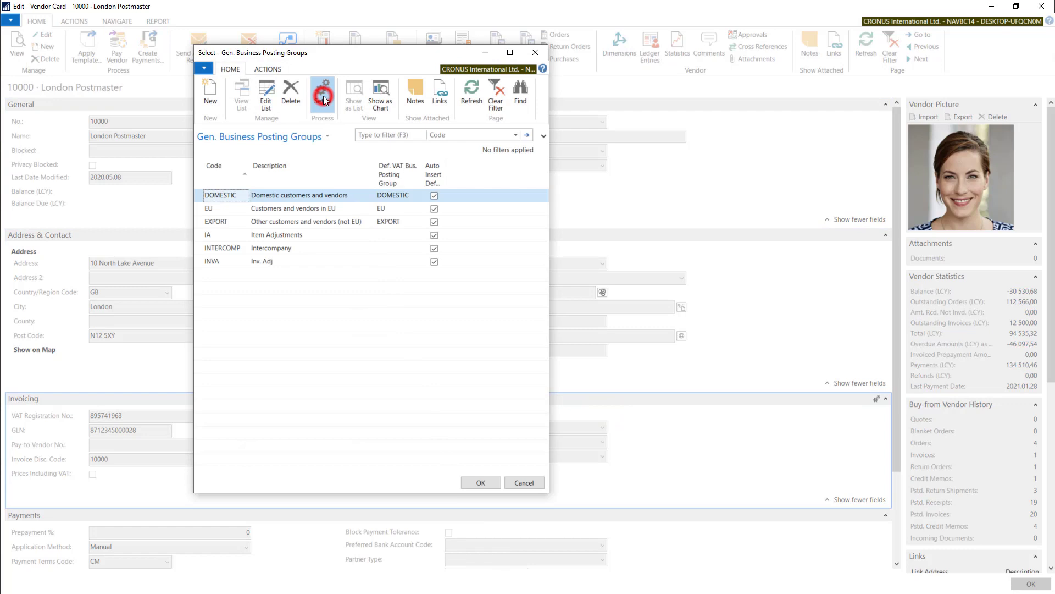
Review the DOMESTIC General Posting Setup account columns, then close it.
click(321, 93)
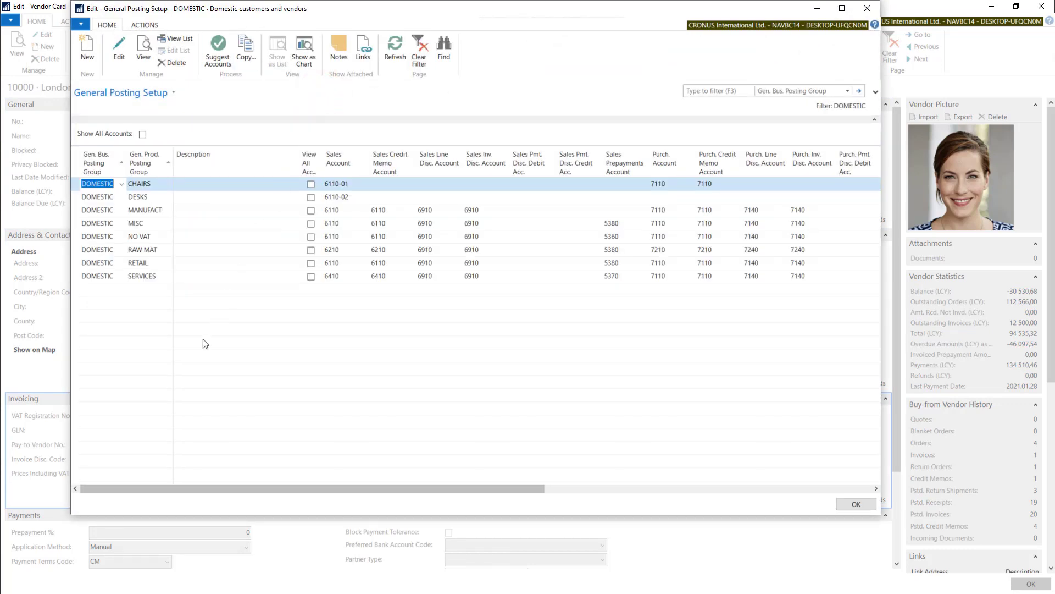
scroll(right, 3)
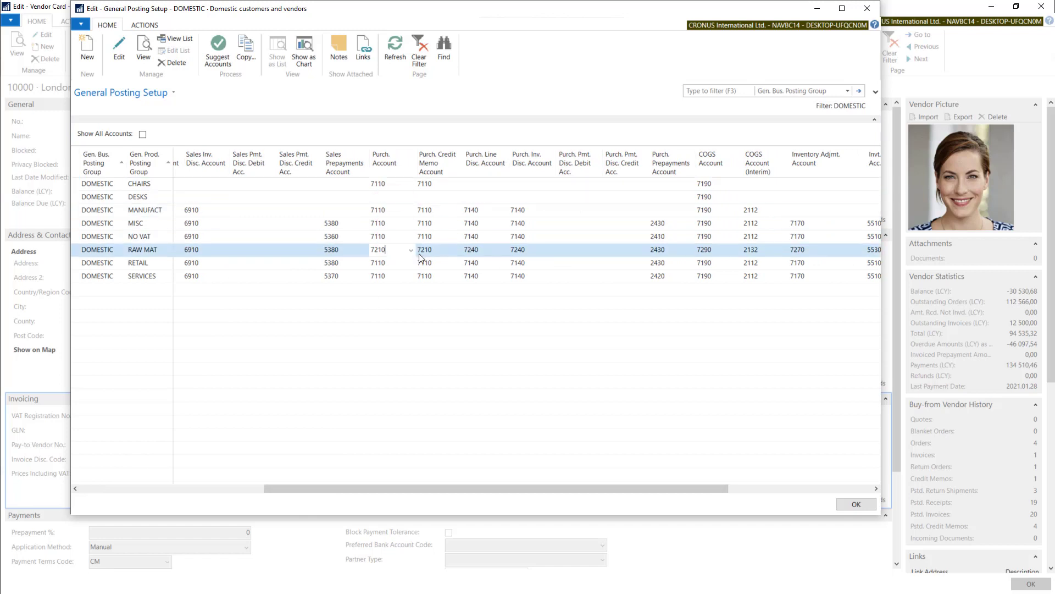
click(470, 209)
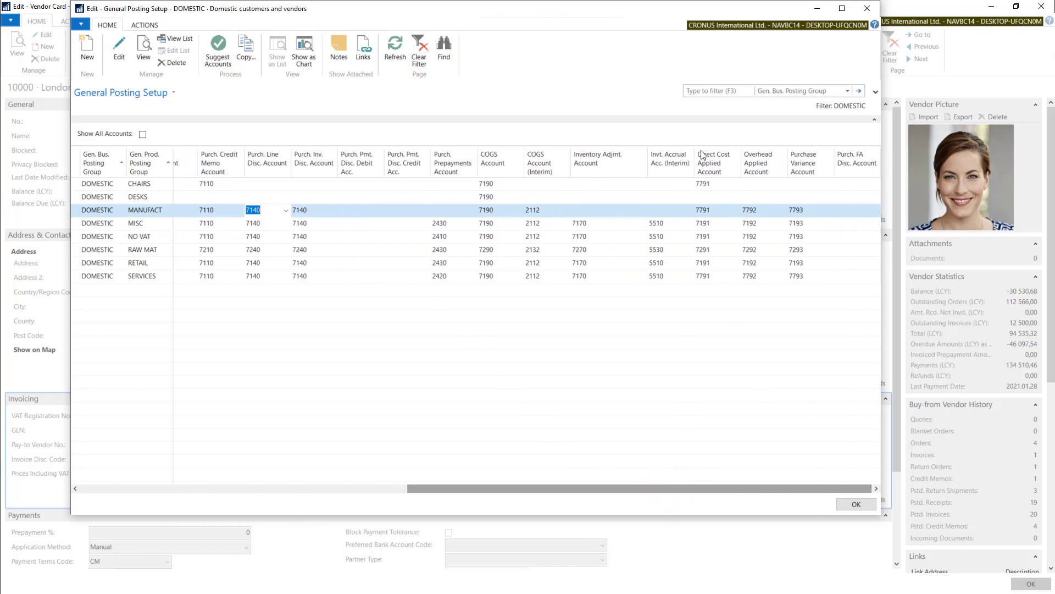
click(704, 249)
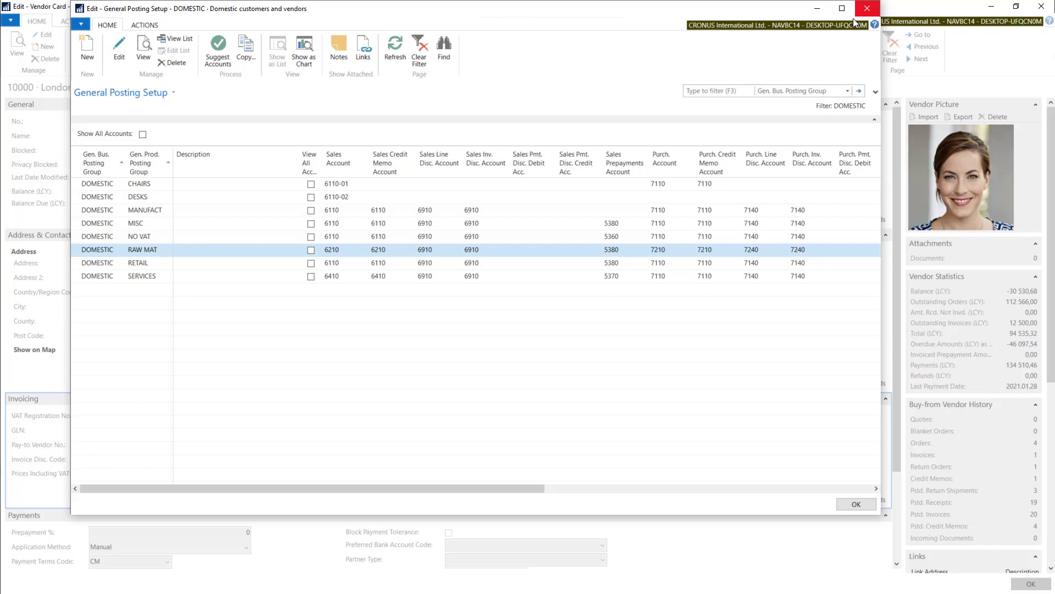
click(855, 504)
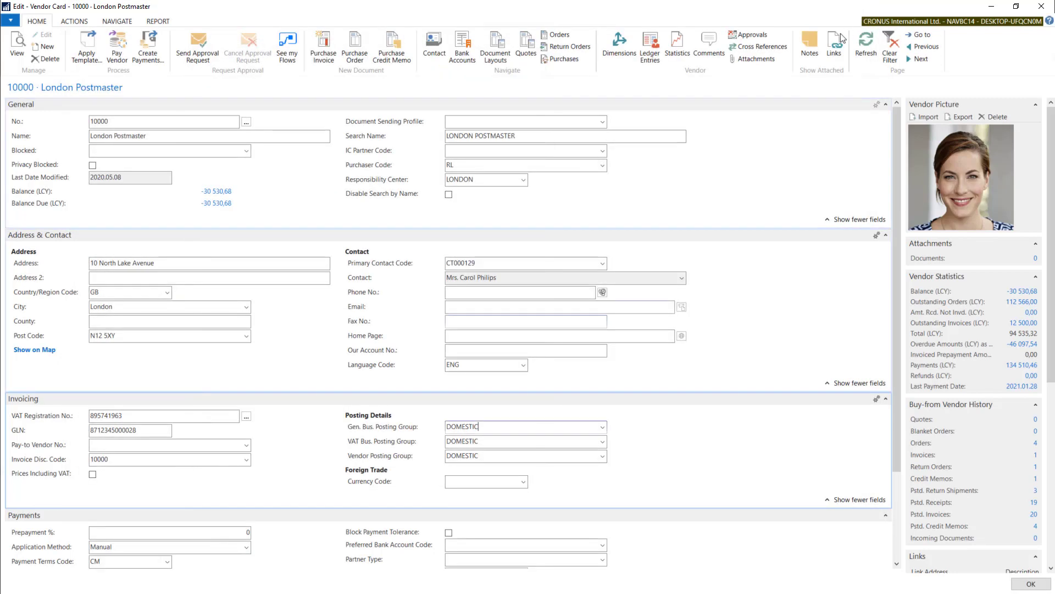
Open the DOMESTIC VAT Posting Setup through the VAT Business Posting Groups list.
click(495, 440)
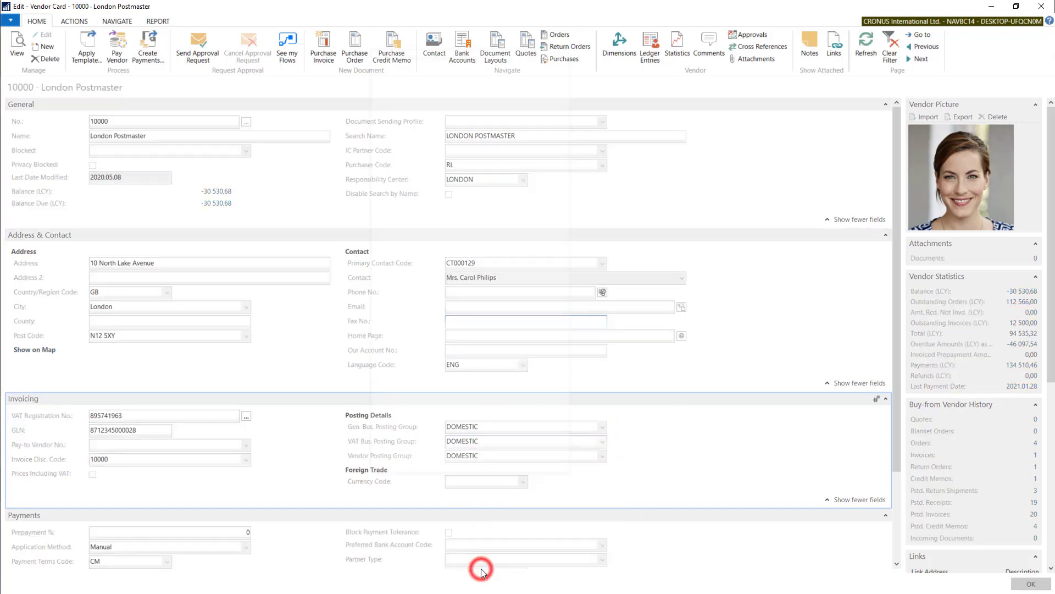
click(601, 441)
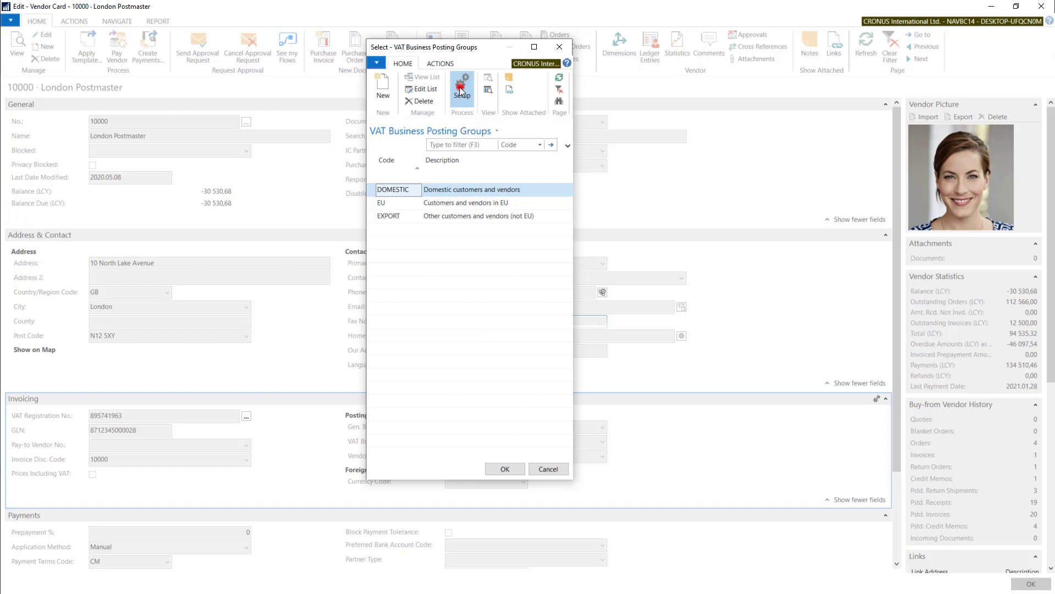
click(461, 87)
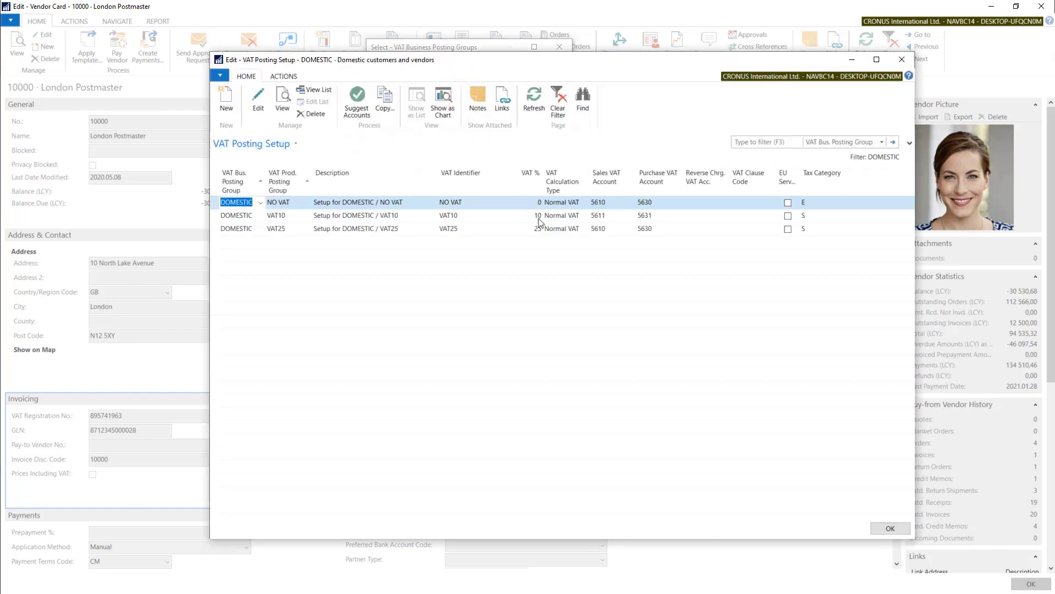